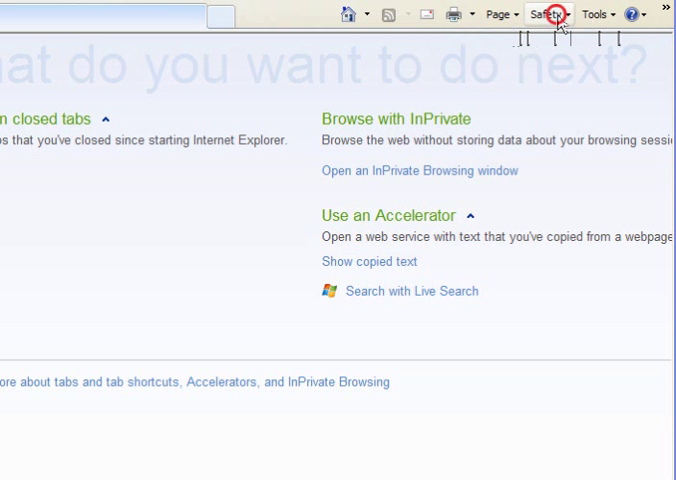
Delete all browsing history via Safety > Delete Browsing History with every category ticked
click(548, 14)
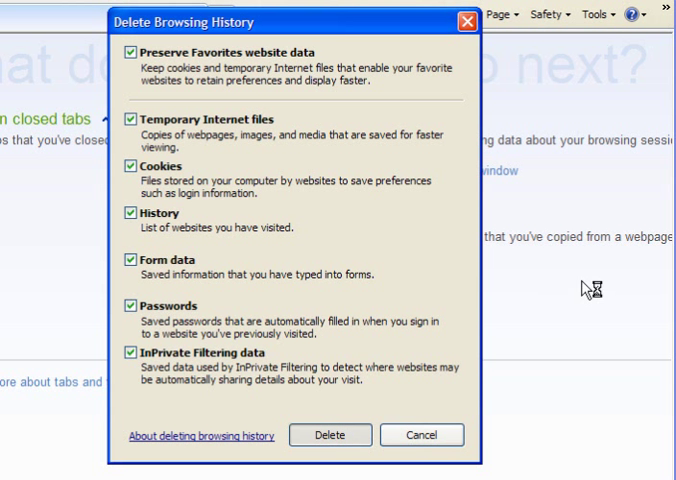
click(330, 434)
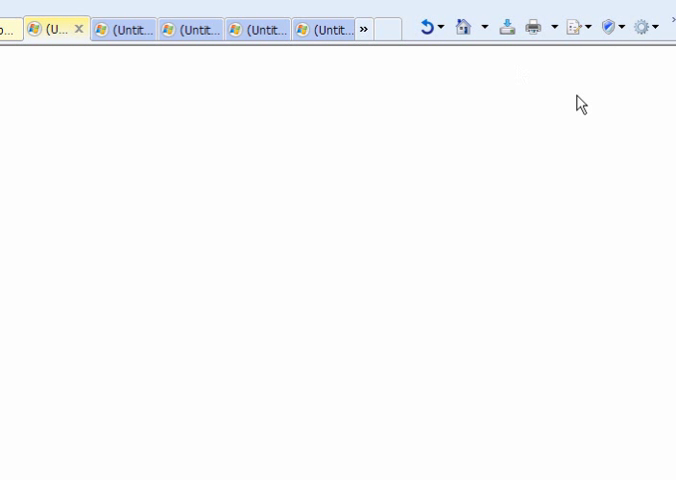
Clear all private data now from the privacy add-on's Clear Private Data dialog
click(616, 28)
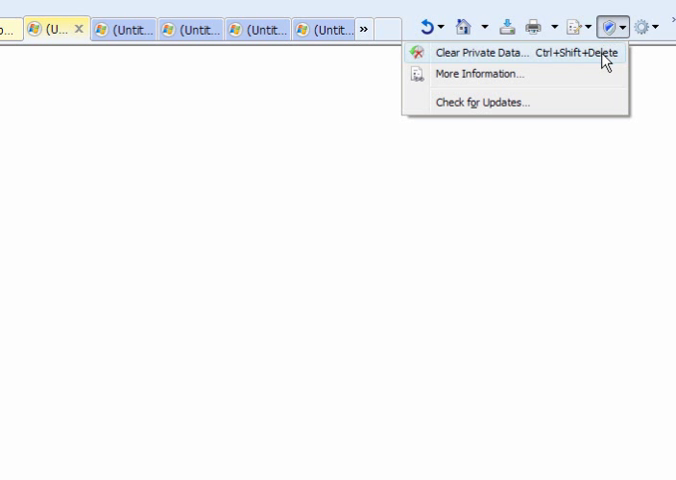
click(484, 52)
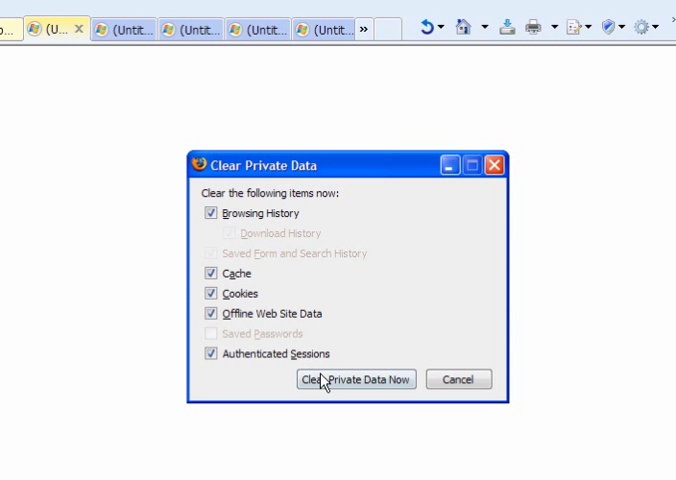
click(354, 380)
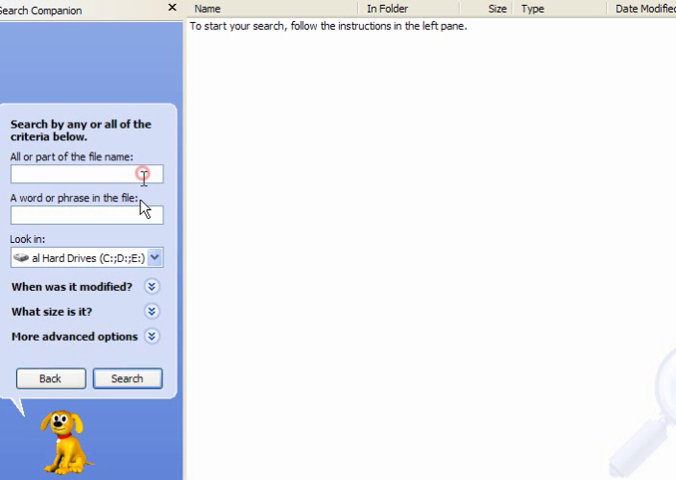
Search the C: drive for .sol files including system, hidden and subfolder locations
text(.sol)
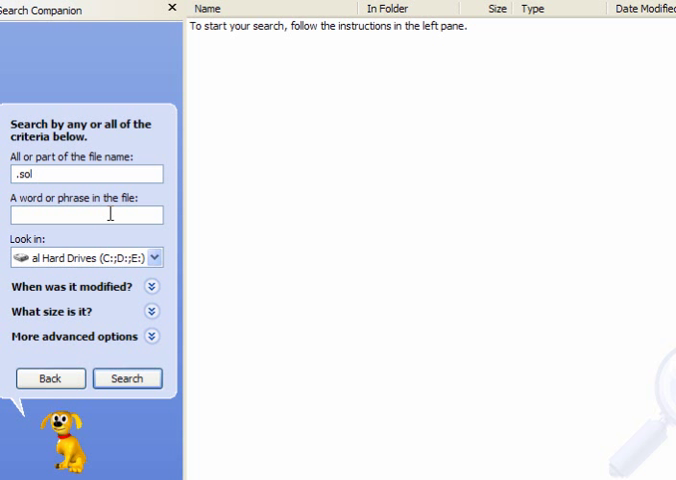
text(.sol)
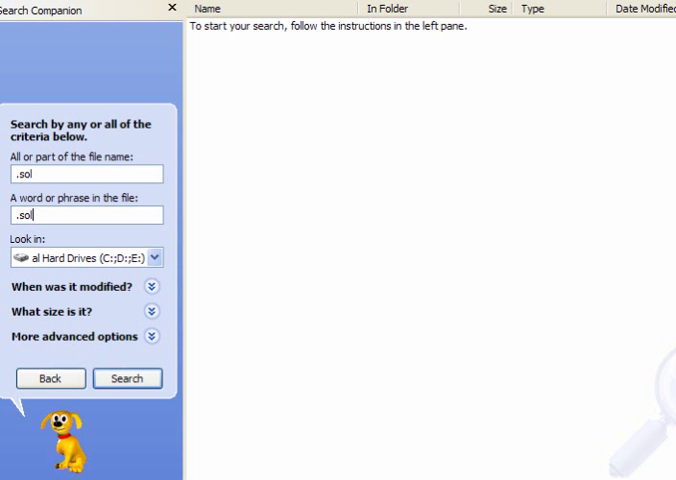
click(164, 256)
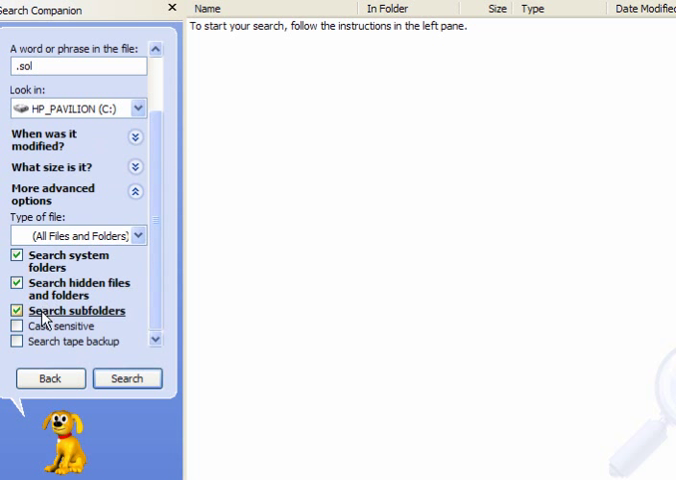
mouse_move(60, 324)
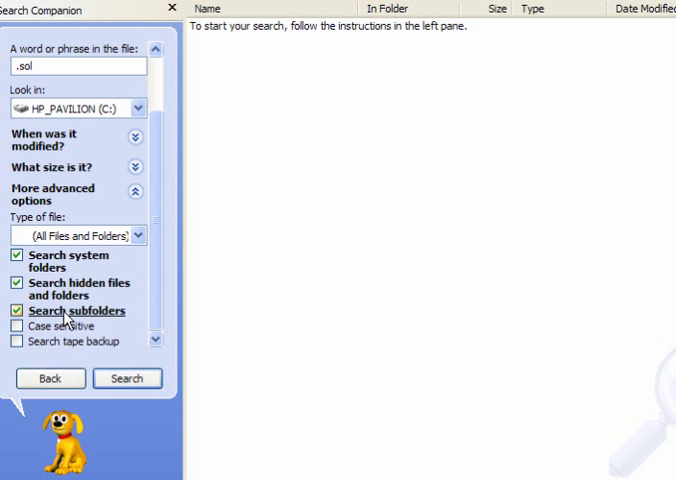
click(126, 378)
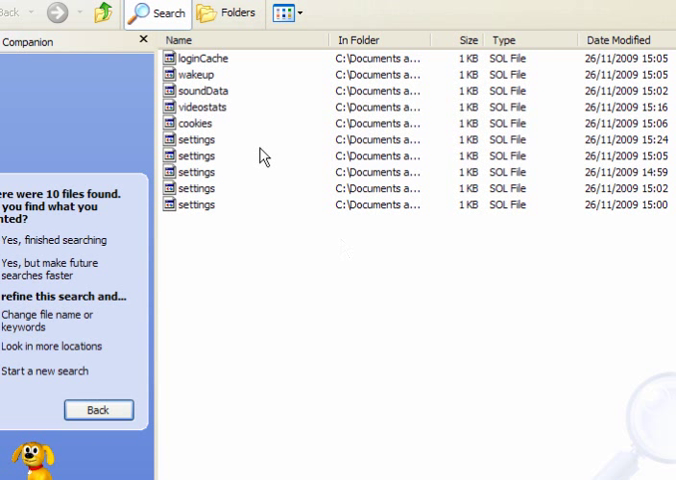
mouse_move(308, 340)
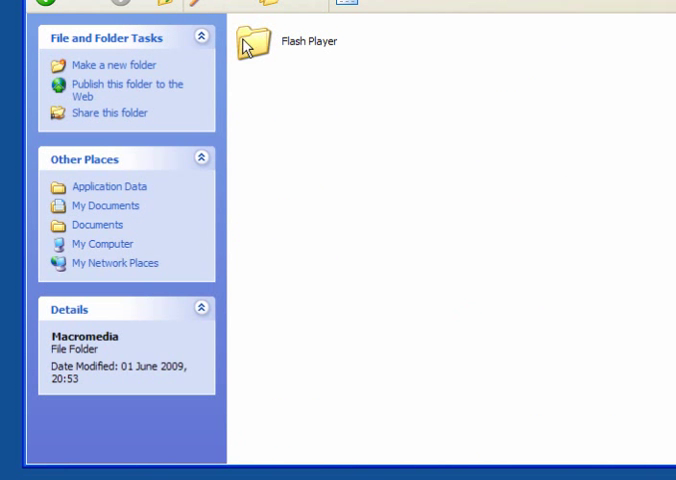
Browse Flash Player > #SharedObjects > HRRFM4KN > login.yahoo.com and inspect the .sol cookie files
double_click(256, 48)
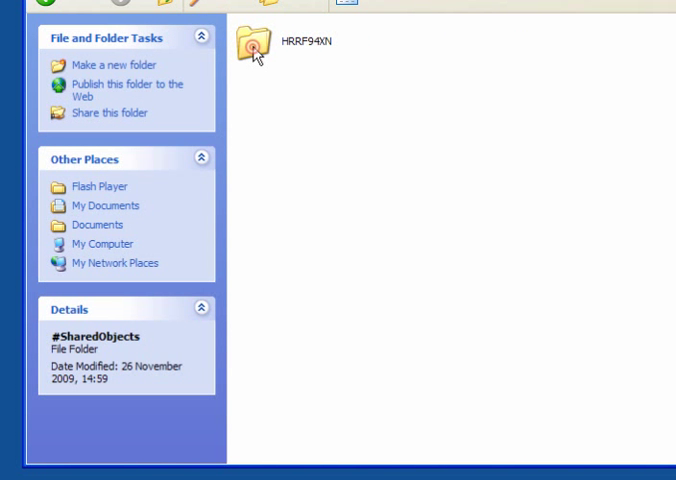
double_click(256, 46)
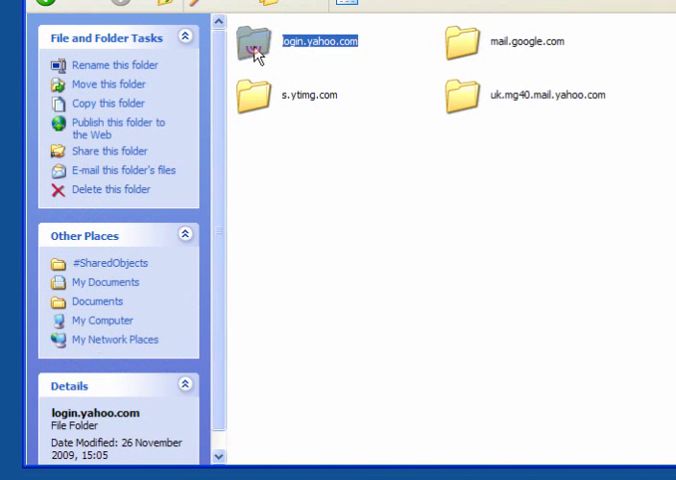
double_click(264, 40)
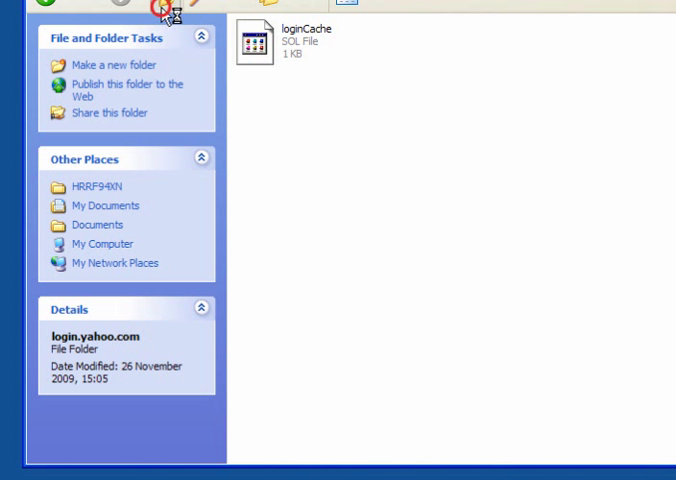
click(160, 12)
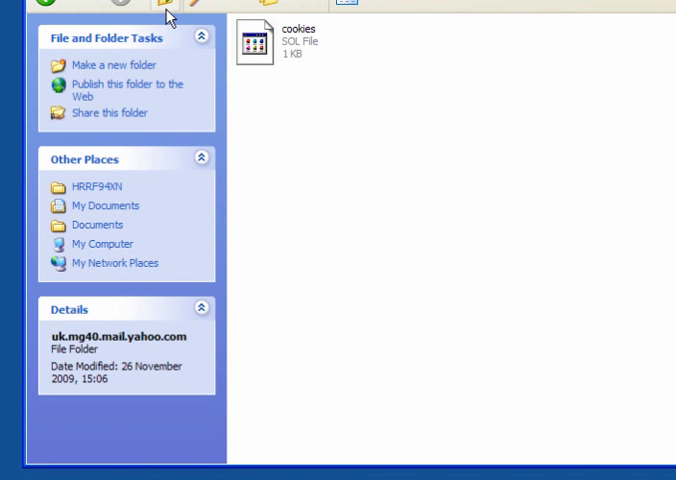
right_click(256, 40)
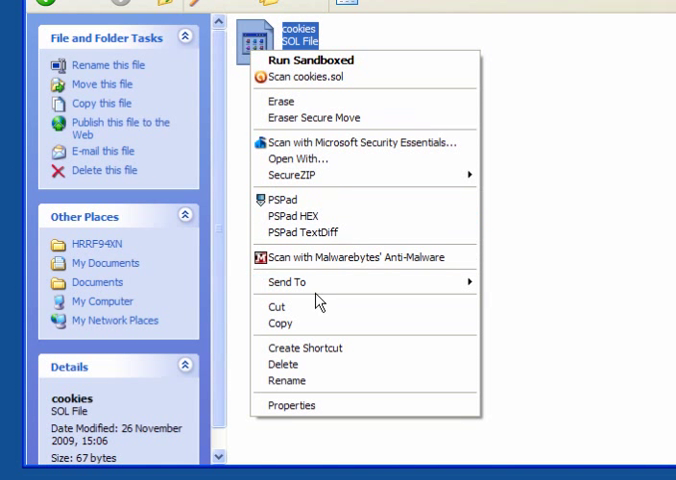
mouse_move(176, 22)
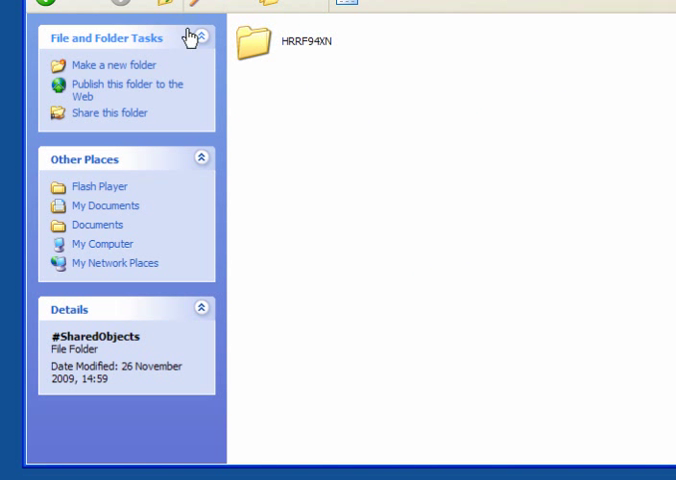
right_click(264, 44)
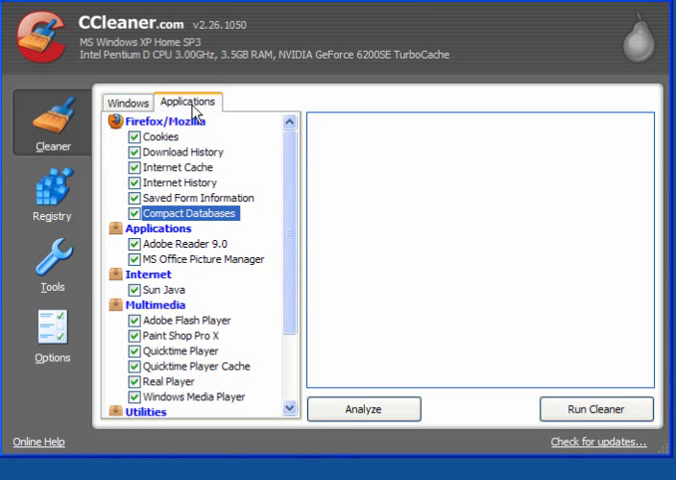
mouse_move(148, 336)
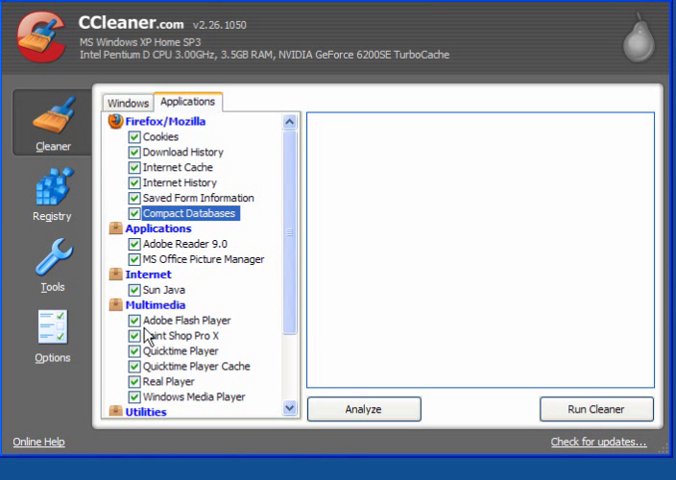
mouse_move(152, 336)
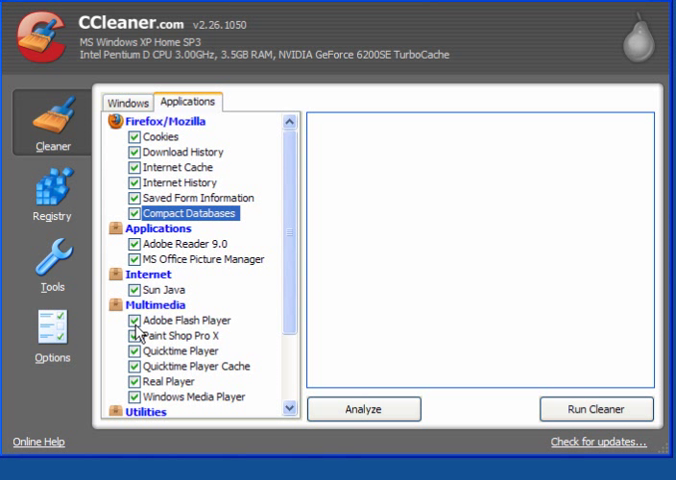
mouse_move(508, 62)
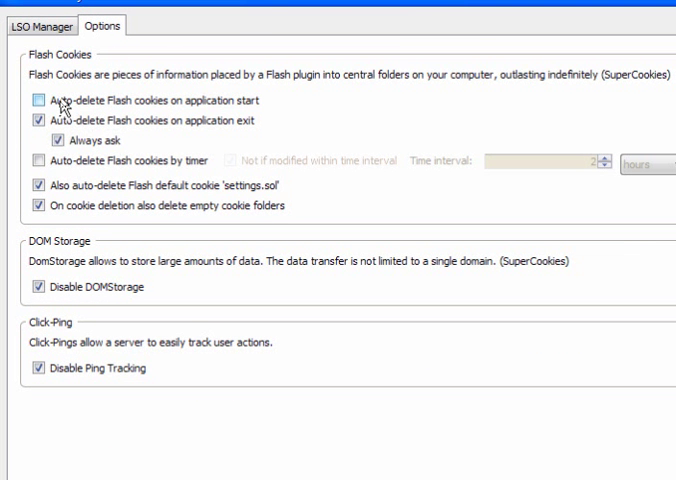
mouse_move(200, 118)
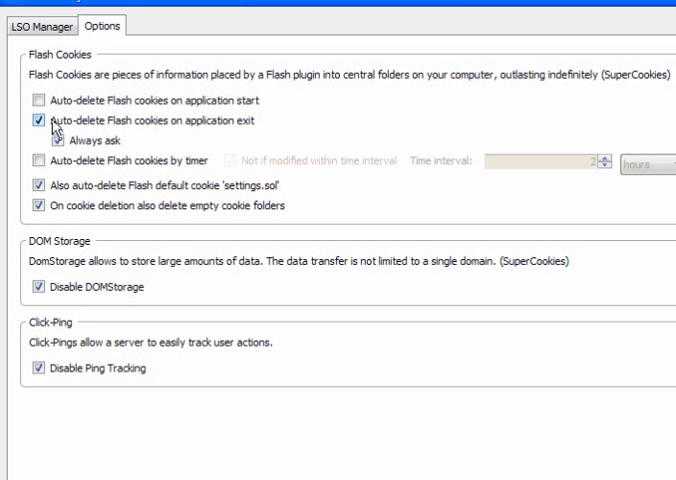
Enable auto-deletion of Flash cookies including settings.sol on exit, removing empty cookie folders
click(38, 140)
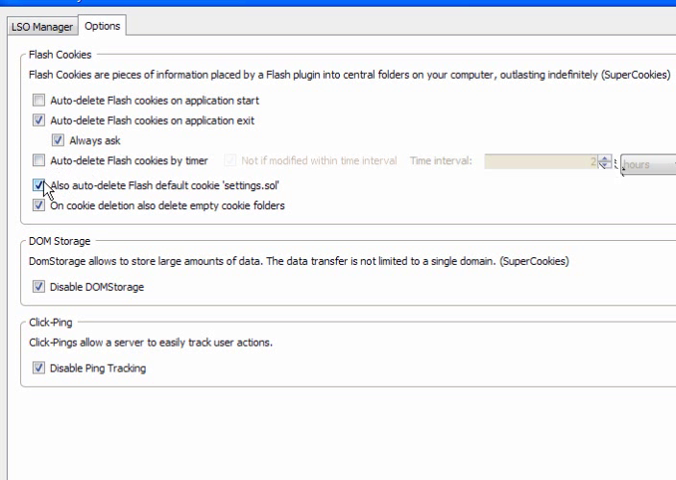
mouse_move(168, 196)
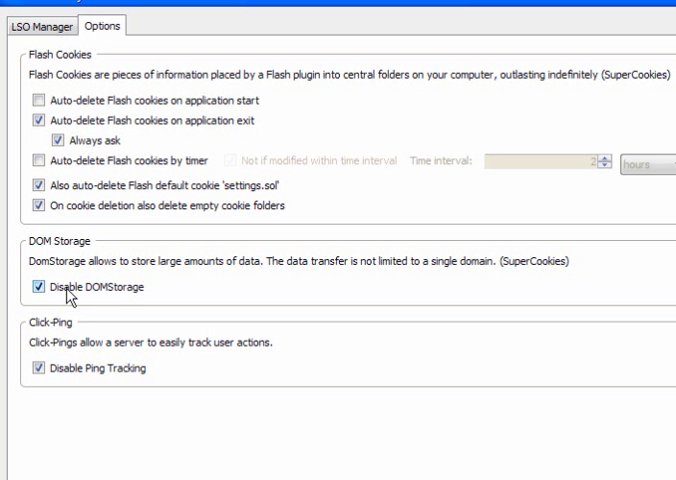
mouse_move(56, 350)
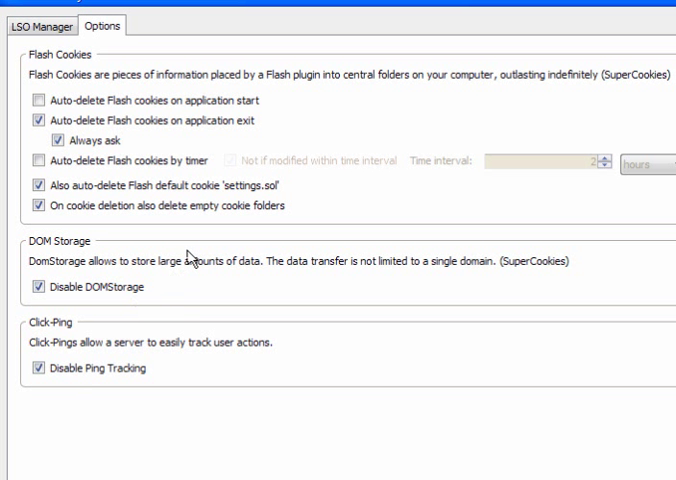
mouse_move(192, 258)
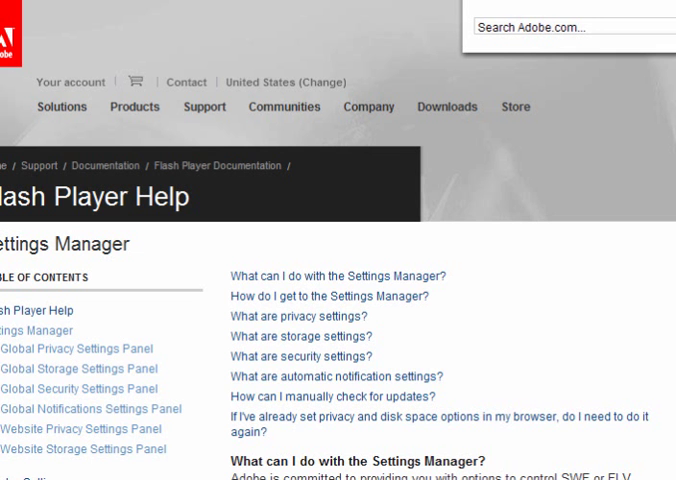
Show the Global Privacy Settings panel help page with its Always deny / Always ask options
click(170, 110)
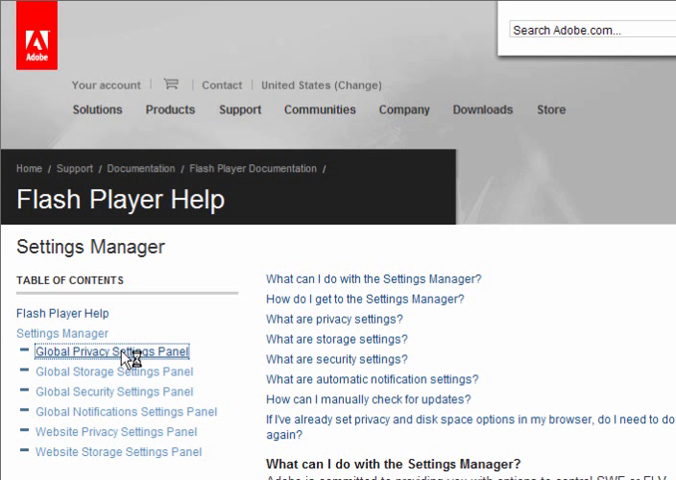
click(116, 352)
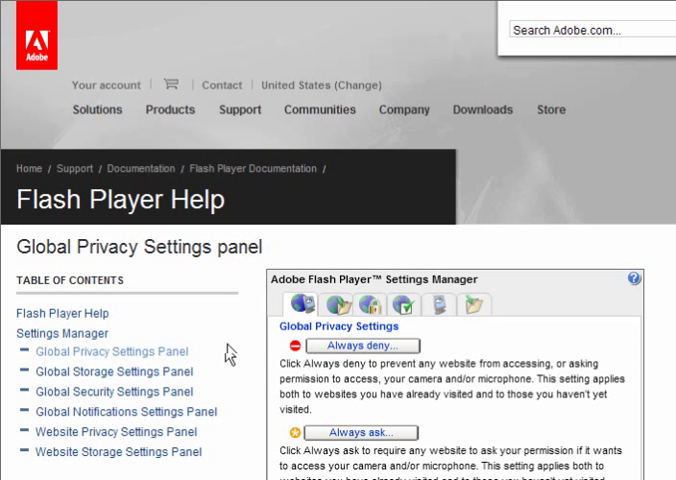
scroll(down, 3)
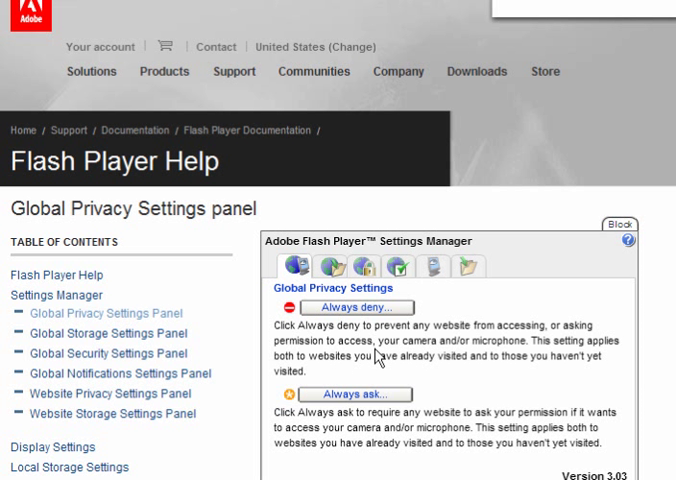
mouse_move(476, 356)
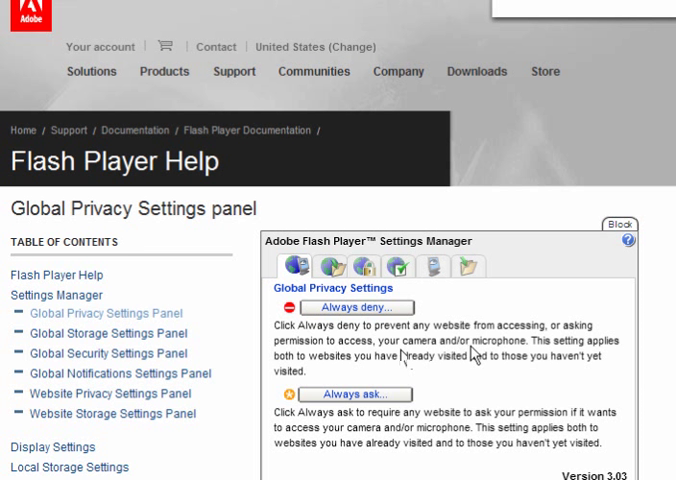
mouse_move(484, 362)
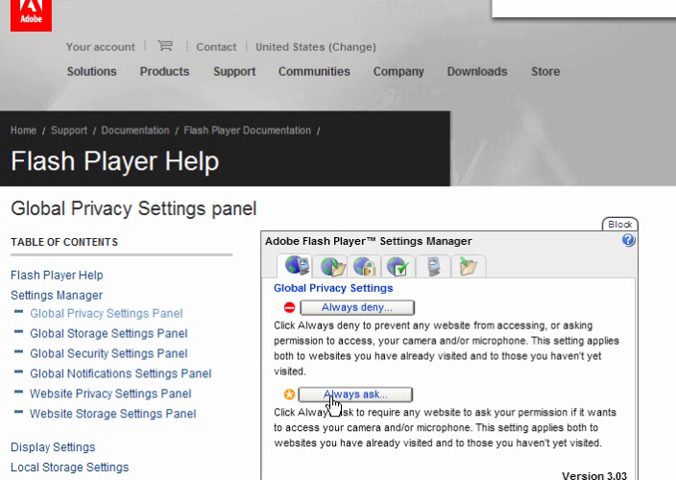
mouse_move(352, 308)
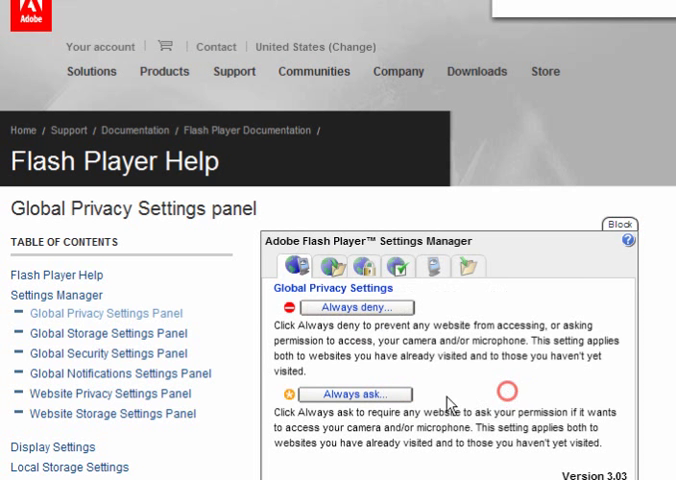
mouse_move(392, 392)
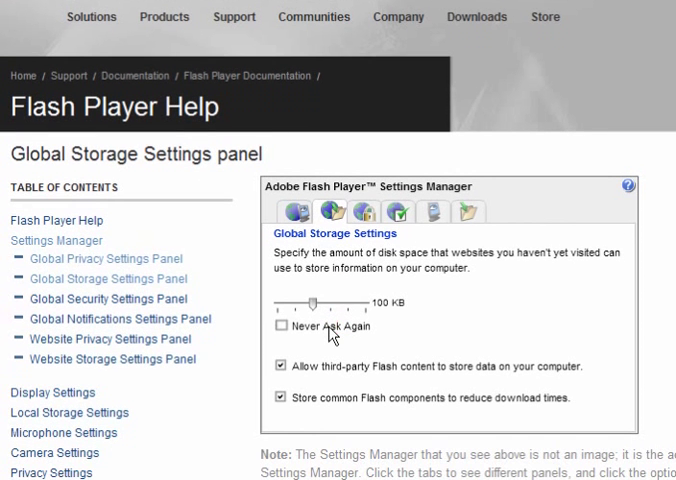
mouse_move(348, 318)
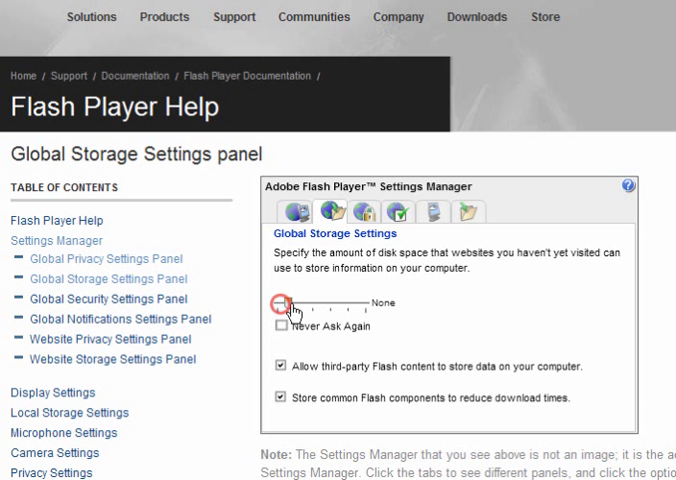
Limit unvisited-site storage to 10 KB and disallow third-party Flash content from storing data
drag(278, 304, 292, 304)
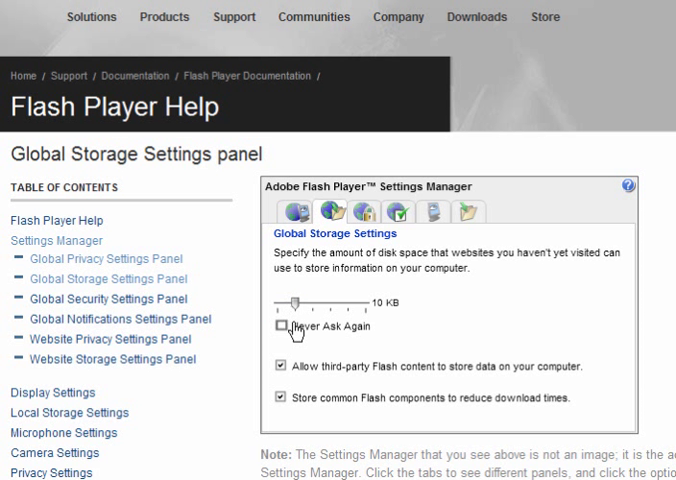
mouse_move(284, 372)
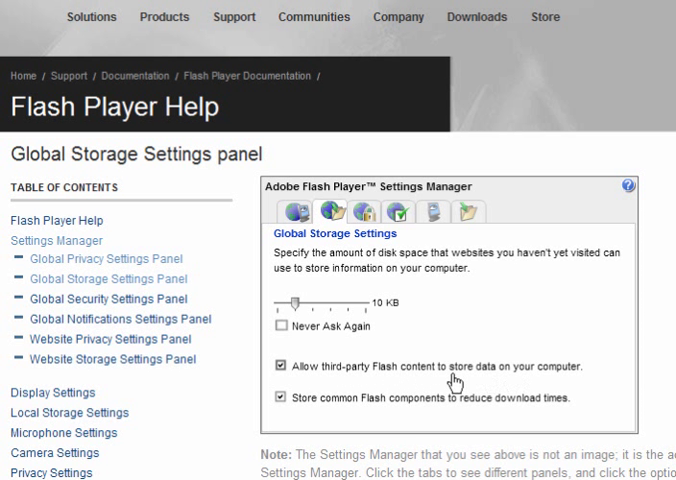
click(280, 364)
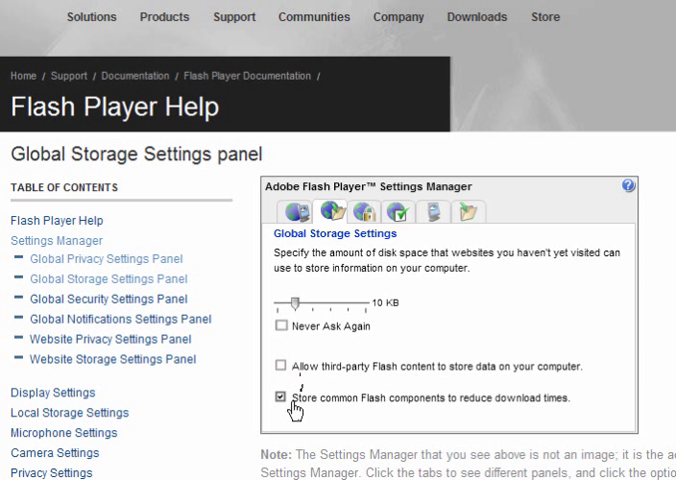
mouse_move(464, 410)
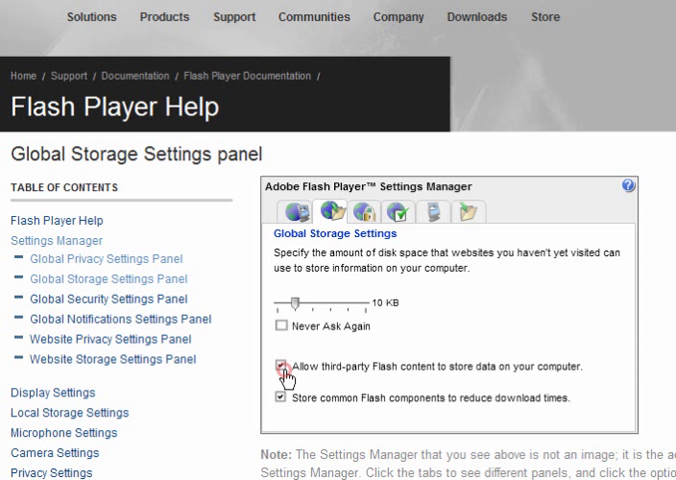
click(280, 368)
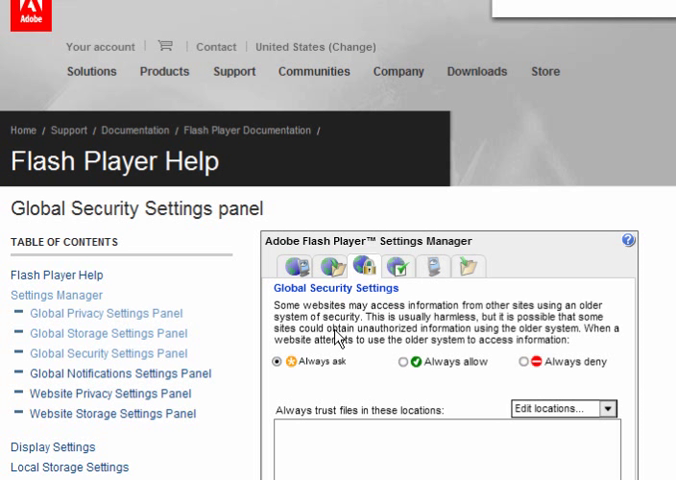
mouse_move(336, 336)
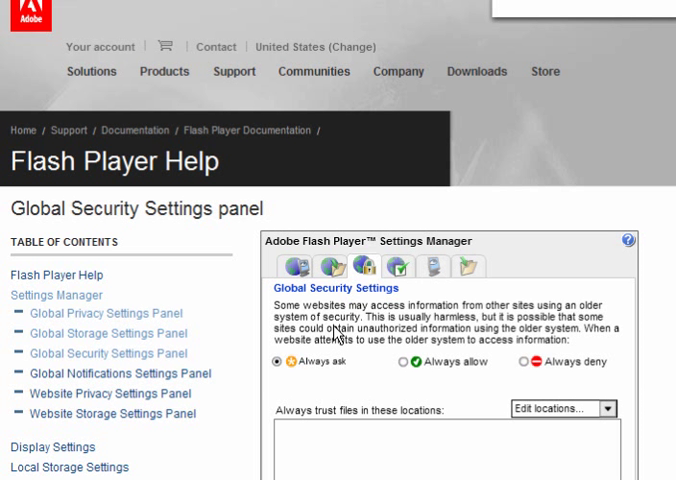
Review the Global Security Settings and move to the Global Notifications Settings panel
scroll(down, 3)
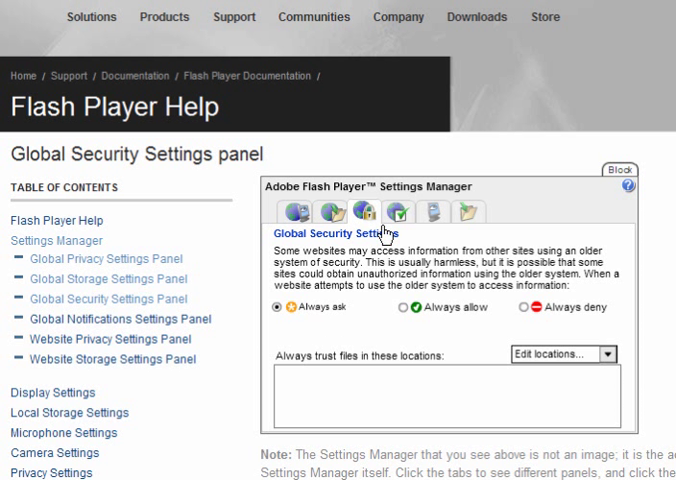
click(400, 212)
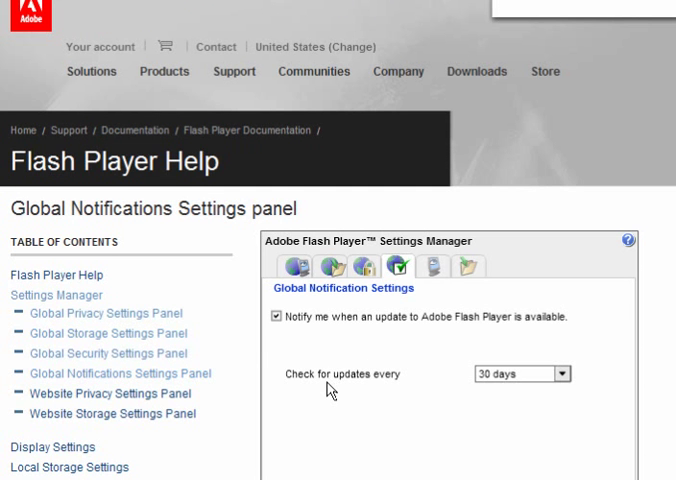
Toggle the 'Notify me when an update to Adobe Flash Player is available' option
scroll(down, 3)
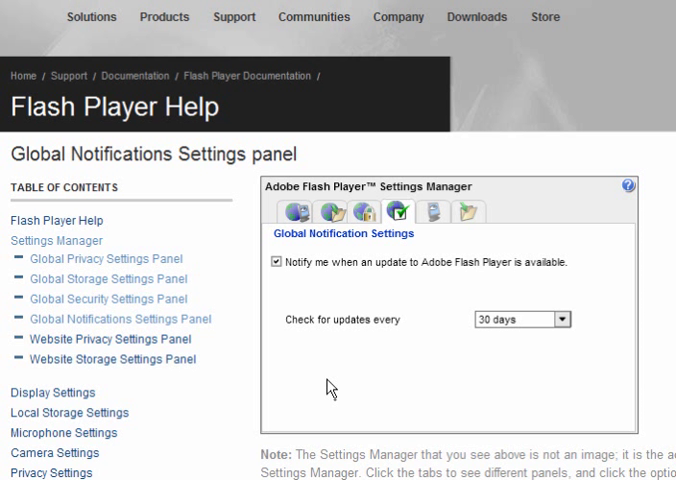
mouse_move(390, 300)
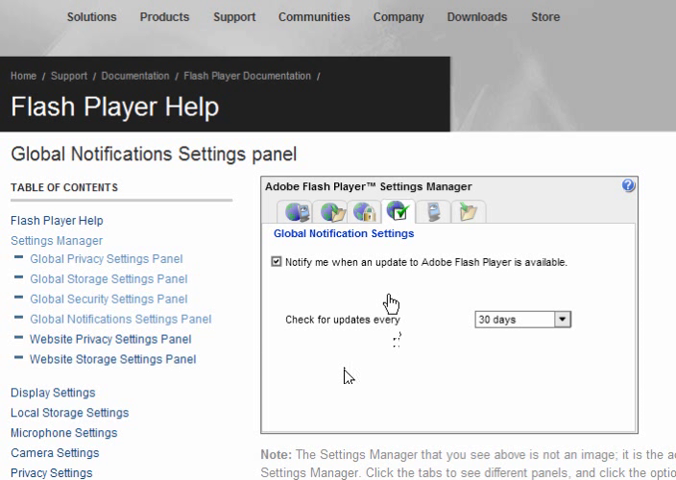
mouse_move(370, 284)
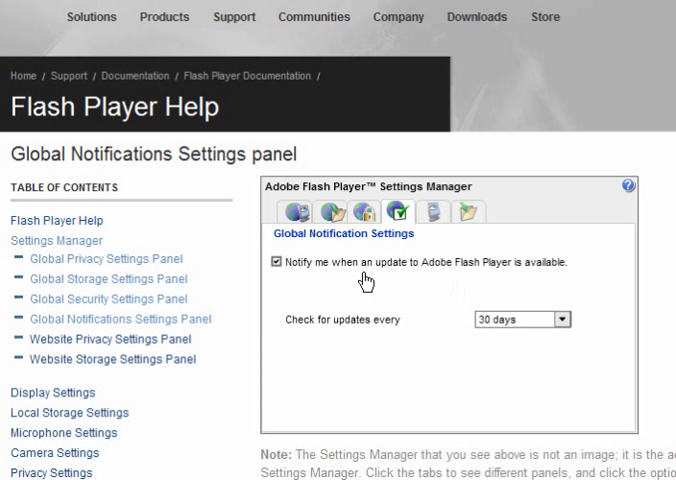
click(570, 320)
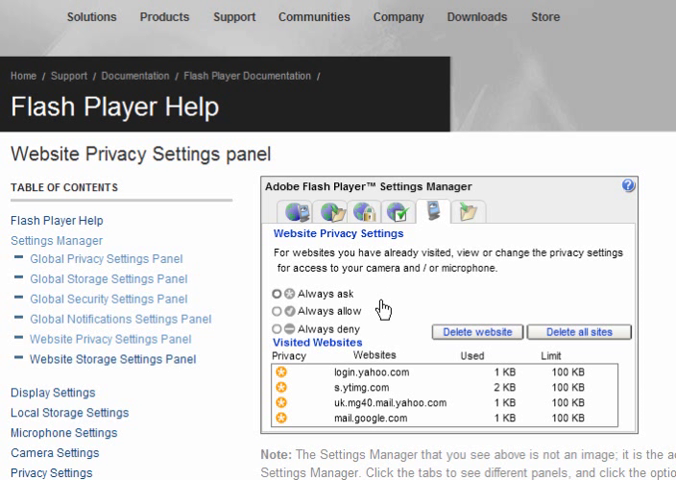
mouse_move(414, 288)
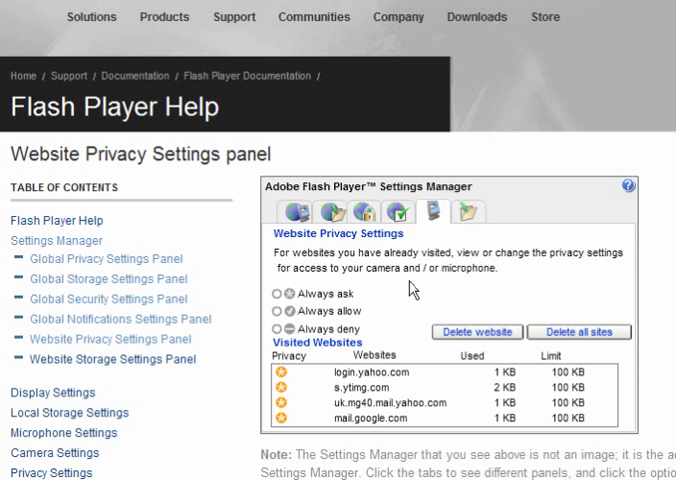
mouse_move(390, 288)
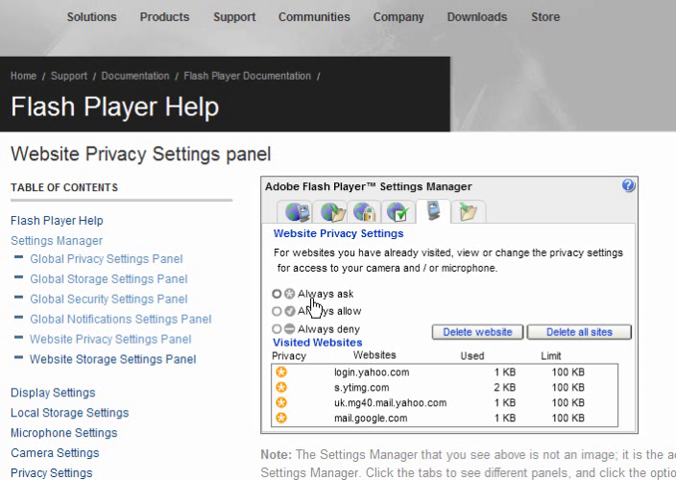
mouse_move(312, 332)
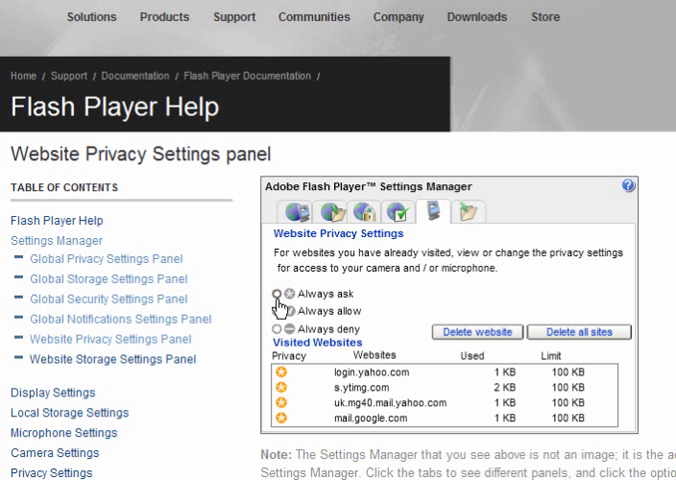
Set visited websites to Always ask before using the camera or microphone
click(278, 292)
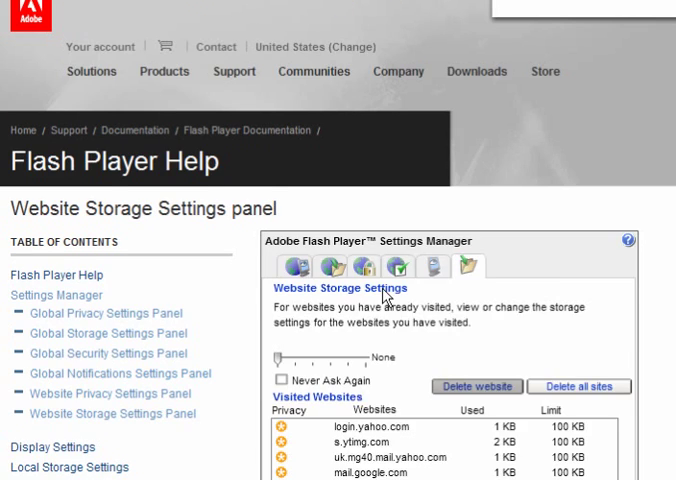
Reduce the visited websites' local storage allowance to None in Website Storage Settings
scroll(down, 3)
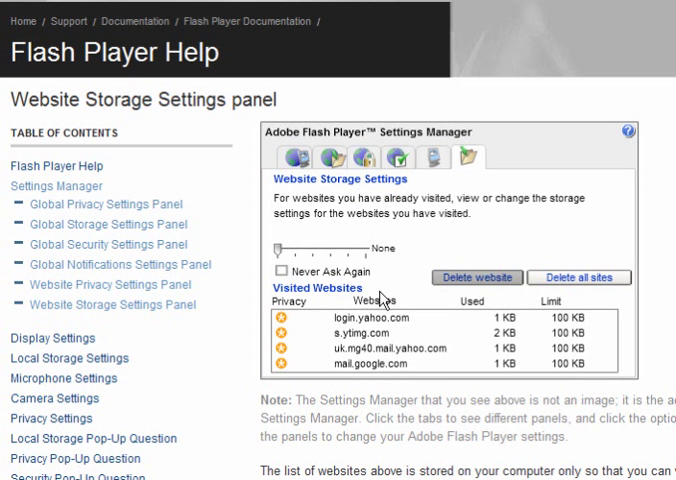
mouse_move(382, 296)
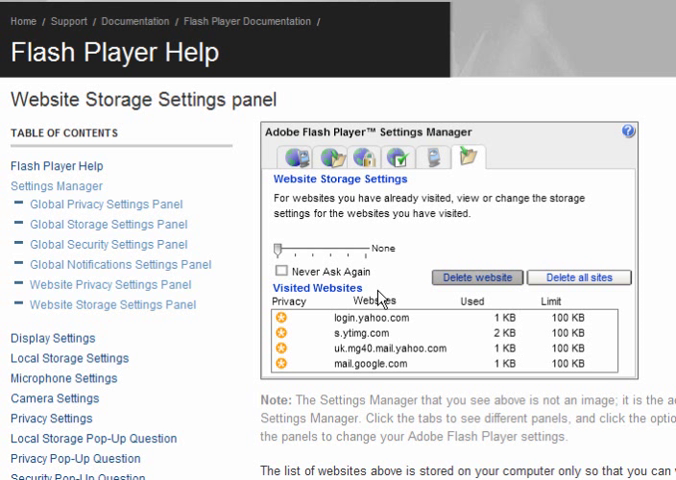
mouse_move(348, 232)
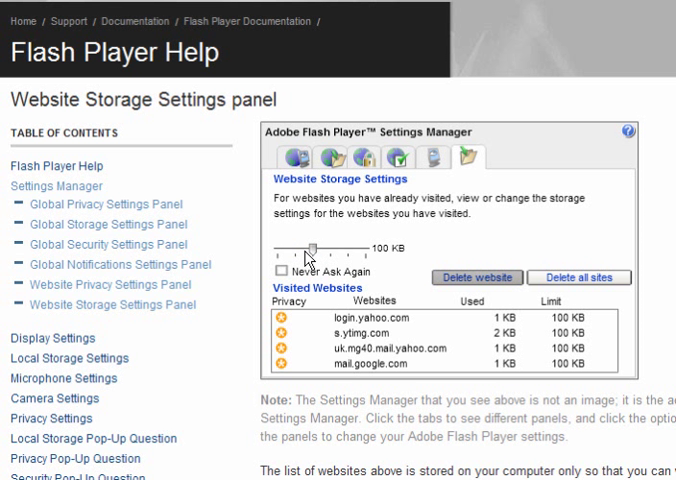
drag(312, 246, 268, 246)
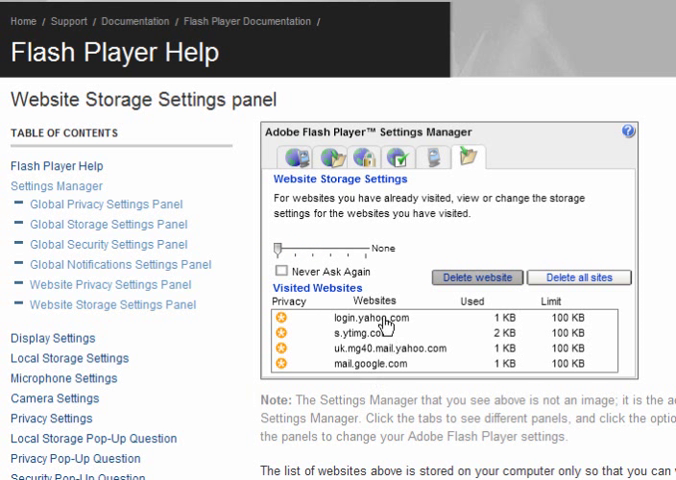
mouse_move(560, 288)
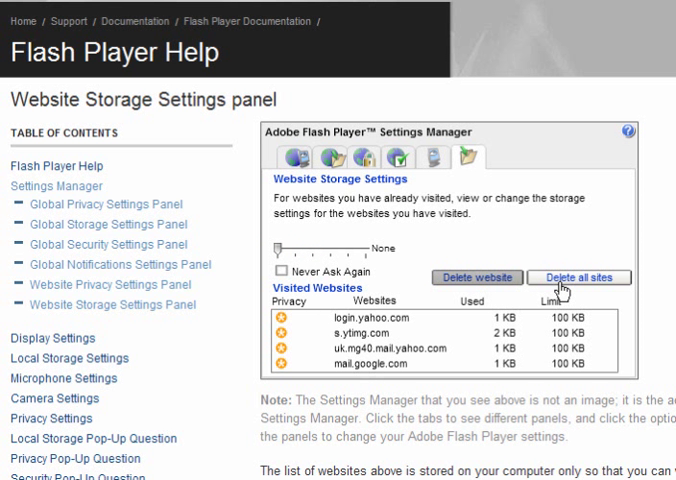
mouse_move(560, 290)
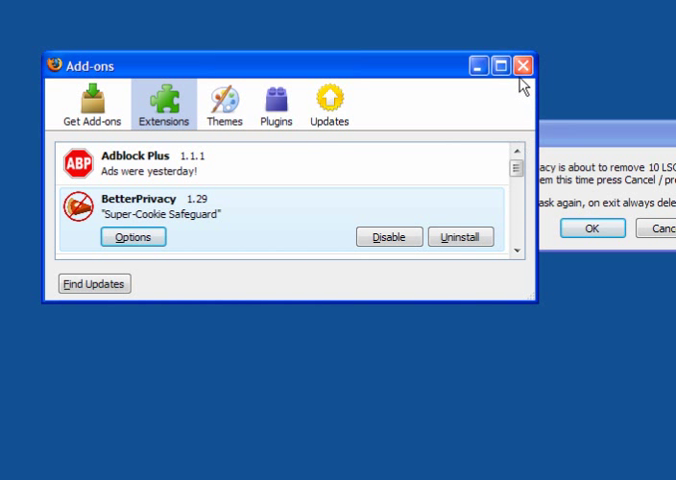
Close the Add-ons window, leaving BetterPrivacy's prompt to remove 10 Flash cookies
click(520, 64)
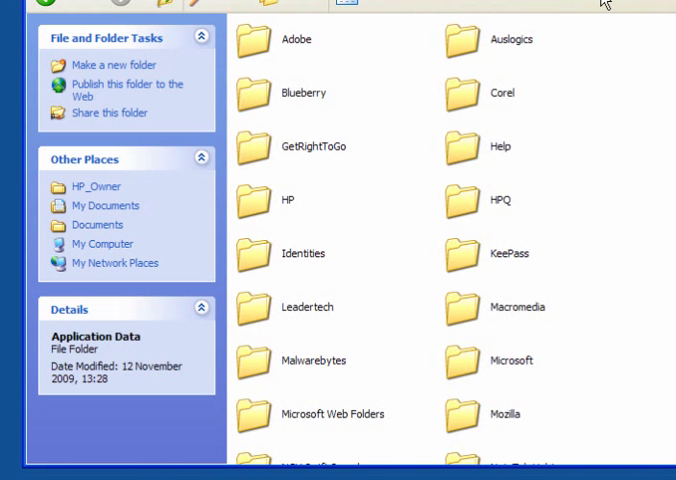
mouse_move(460, 286)
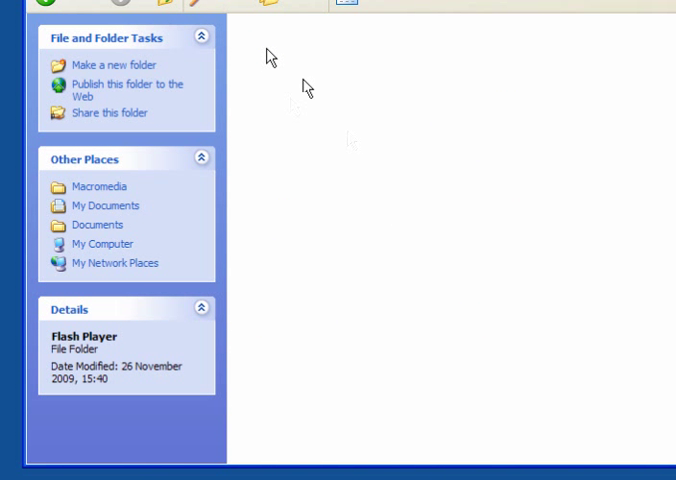
mouse_move(324, 184)
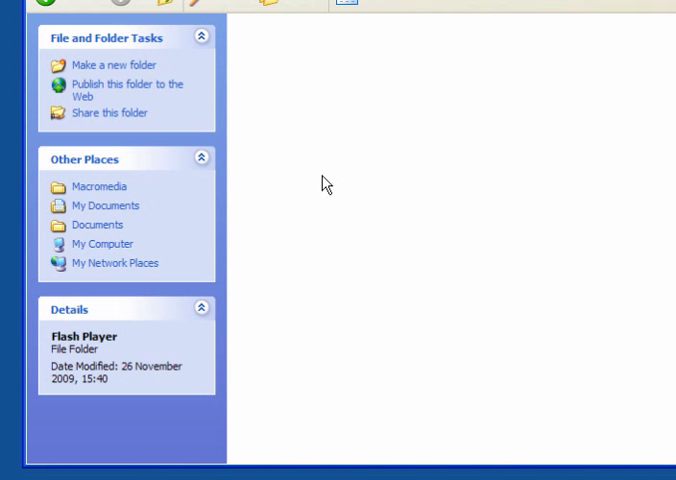